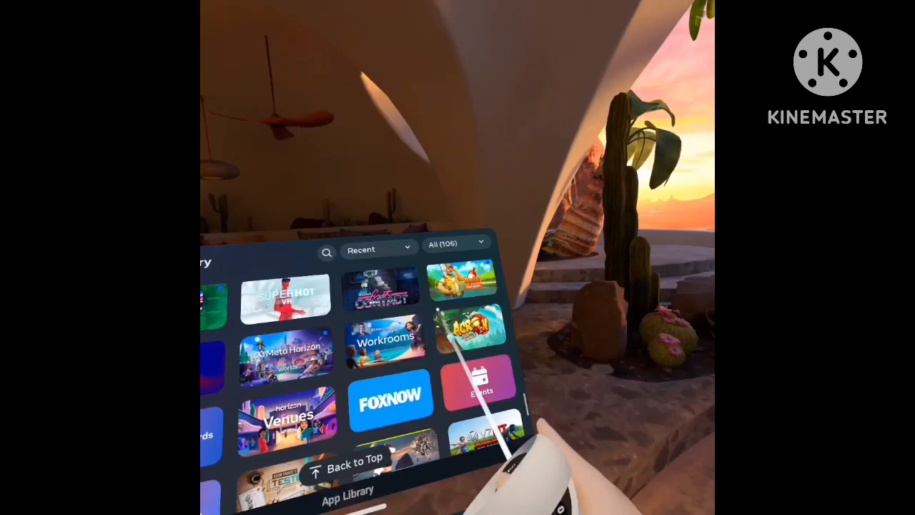
Step: Launch the Files app from the App Library's recent apps
left_click(456, 243)
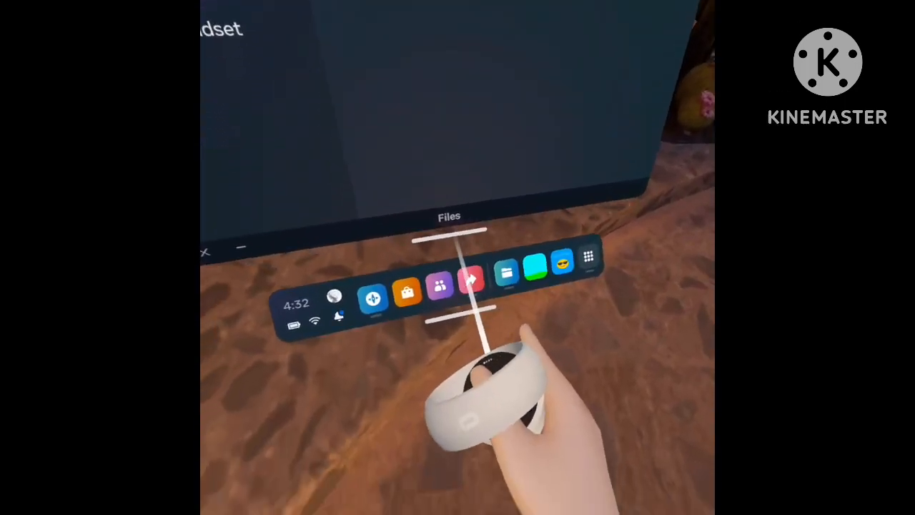
left_click(506, 272)
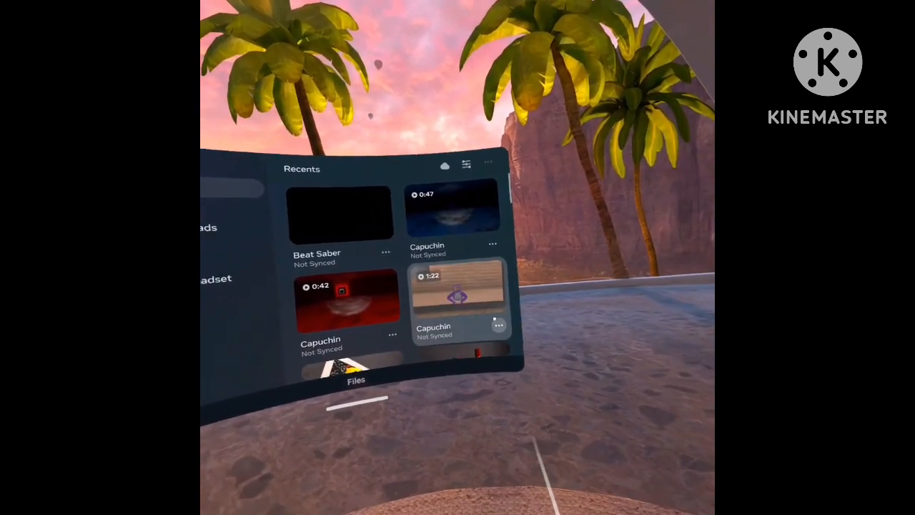
Step: Start syncing the 1:22 Capuchin recording so it reaches the phone
left_click(498, 326)
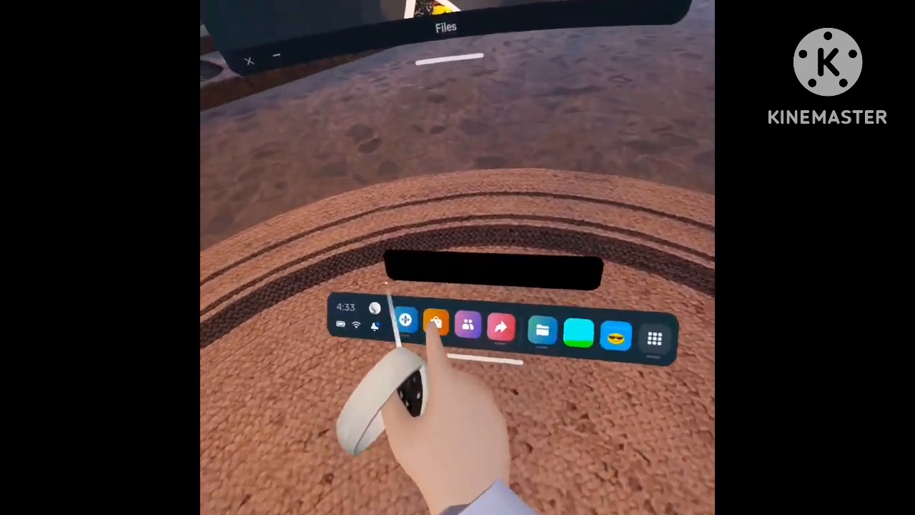
left_click(435, 327)
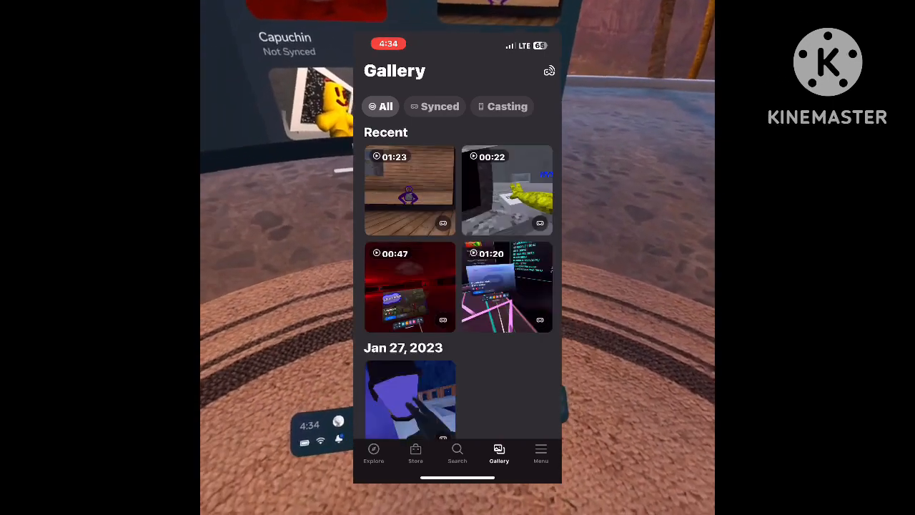
Step: Filter the phone app's Gallery to Synced recordings, listing the 1:23 Capuchin clip first
left_click(435, 106)
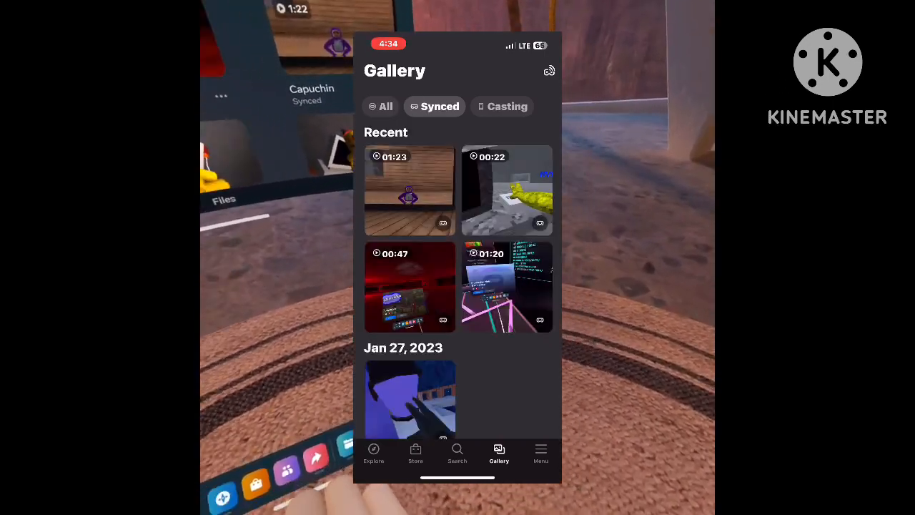